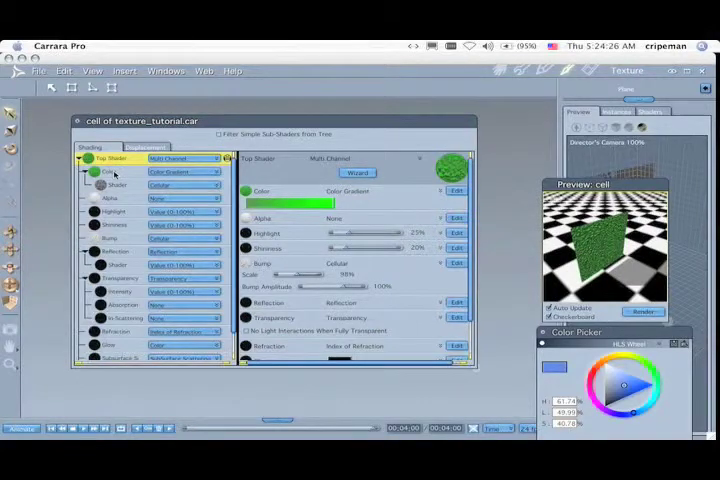
- Show the Cellular shader's parameters in the cell texture's Color channel
{"action": "left_click", "coordinate": [112, 184]}
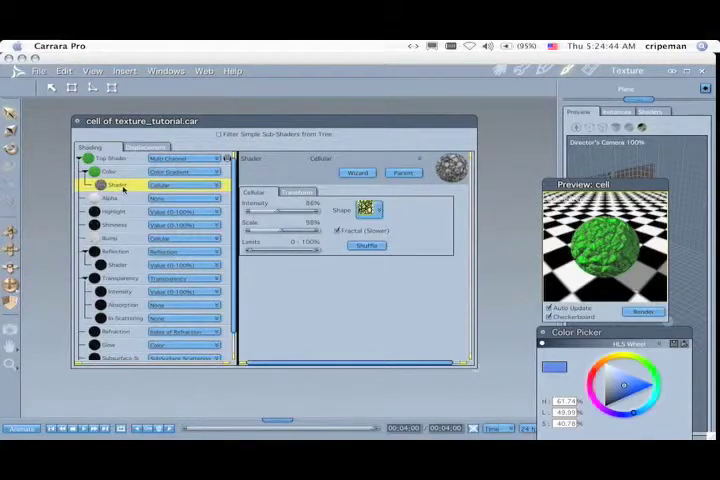
- Select the Color Gradient sub-shader under the Cellular shader to show its settings
{"action": "left_click", "coordinate": [296, 192]}
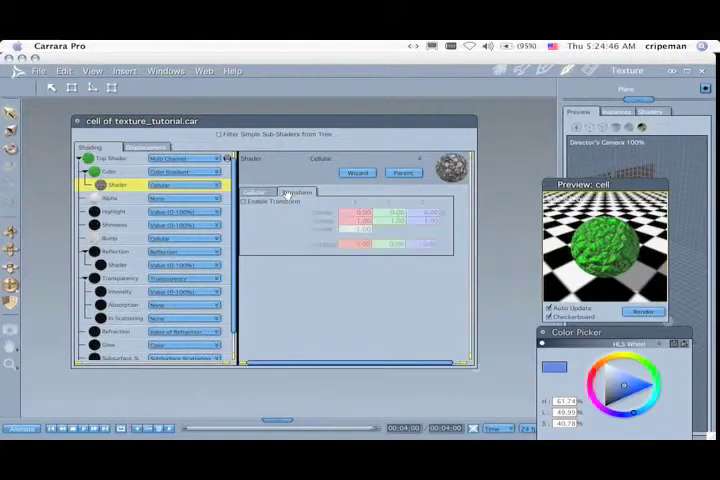
{"action": "left_click", "coordinate": [254, 192]}
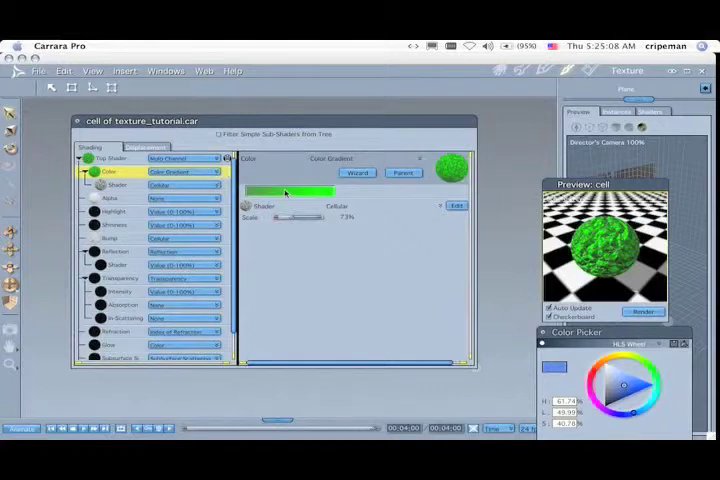
- Add red to the cellular gradient in the Gradient Picker, then bring up the fire texture
{"action": "left_click", "coordinate": [290, 192]}
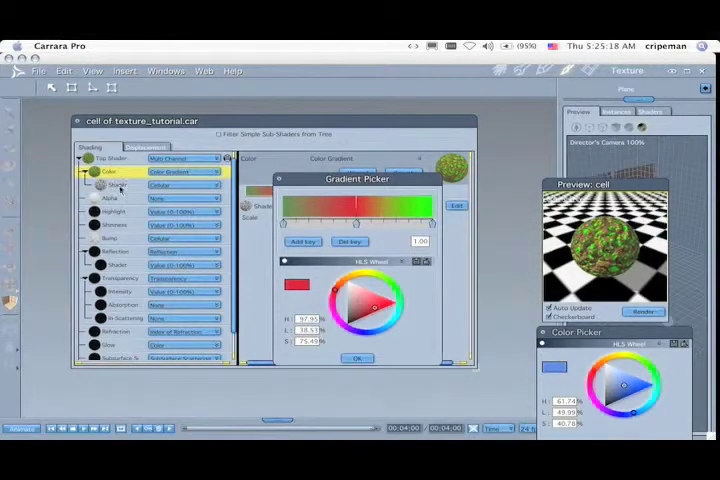
{"action": "left_click", "coordinate": [358, 358]}
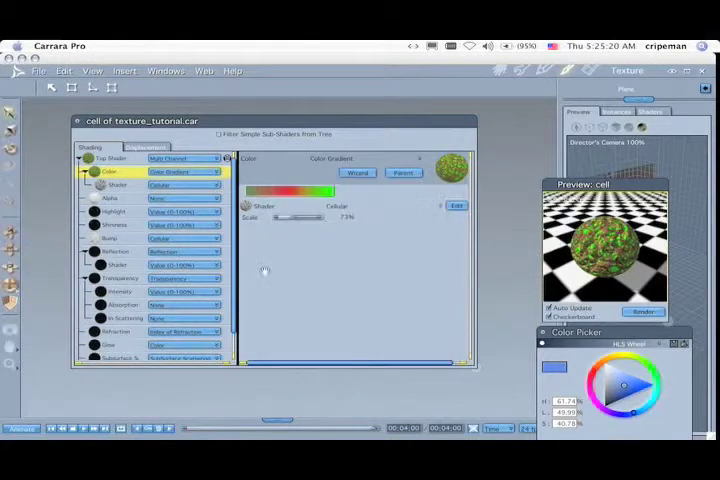
{"action": "right_click", "coordinate": [112, 186]}
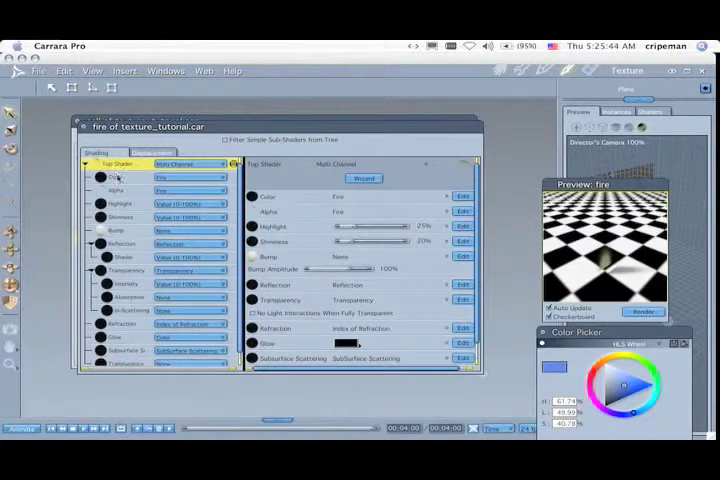
- Select the fire shader tree's channel holding the Fire shader to show its parameters
{"action": "left_click", "coordinate": [108, 164]}
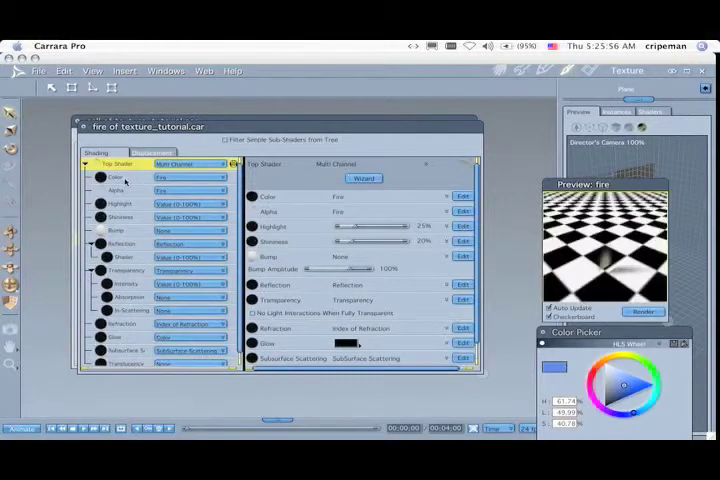
{"action": "left_click", "coordinate": [104, 176]}
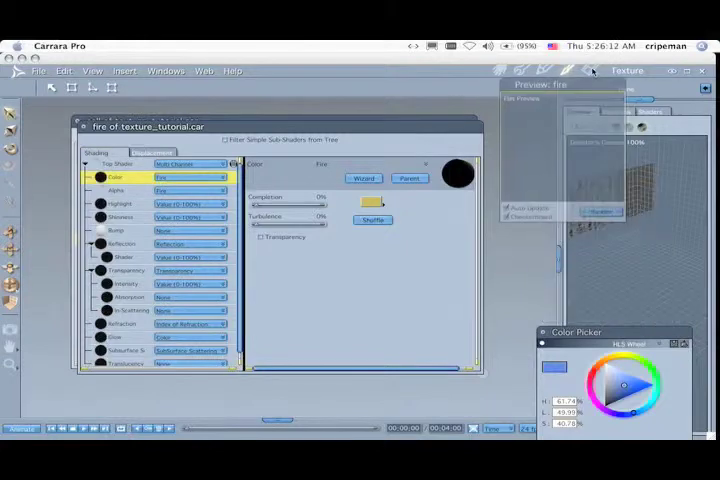
- Render the fire shader preview so the yellow flame glow appears on black
{"action": "left_click", "coordinate": [600, 212]}
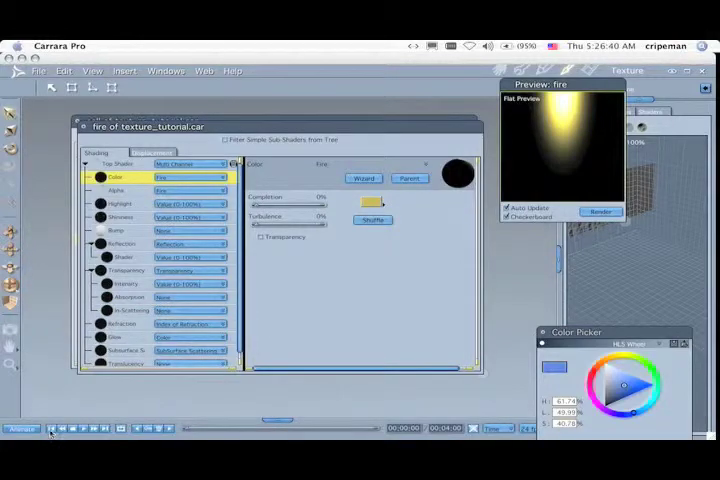
- Use the channel's options to switch from the fire texture to the Lumber texture
{"action": "left_click", "coordinate": [118, 190]}
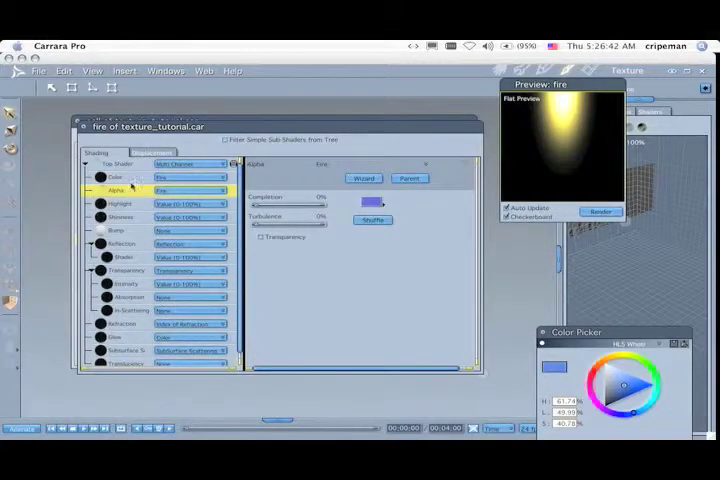
{"action": "right_click", "coordinate": [120, 176]}
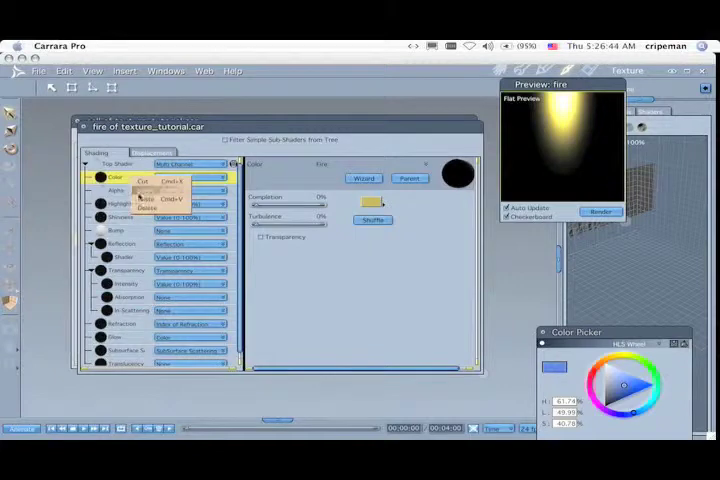
{"action": "left_click", "coordinate": [114, 190]}
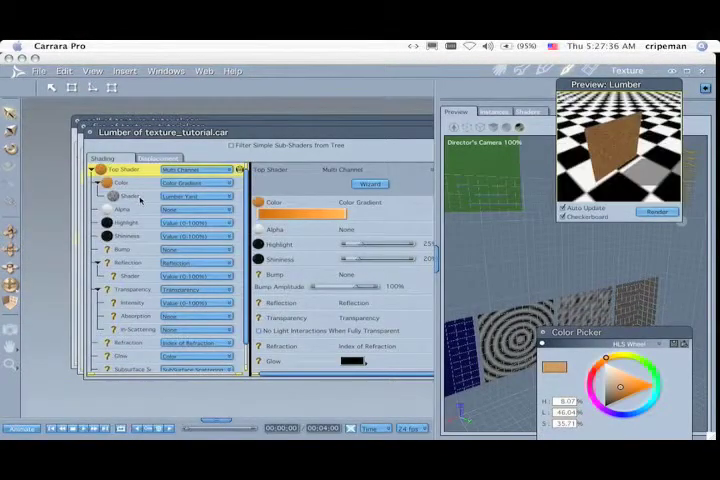
- Show the Lumber shader's parameters and choose an entry from its pattern drop-down
{"action": "left_click", "coordinate": [136, 196]}
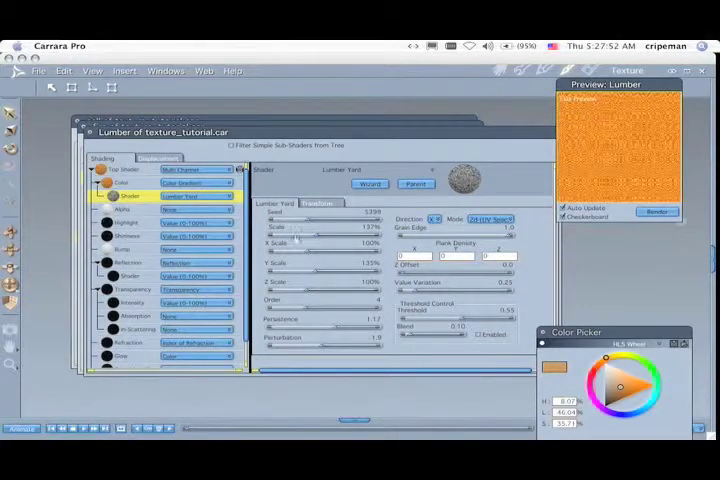
{"action": "left_click", "coordinate": [498, 220]}
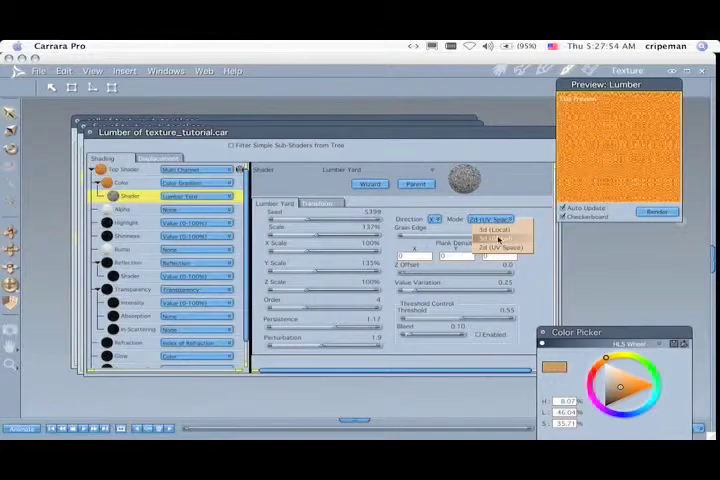
{"action": "left_click", "coordinate": [500, 232]}
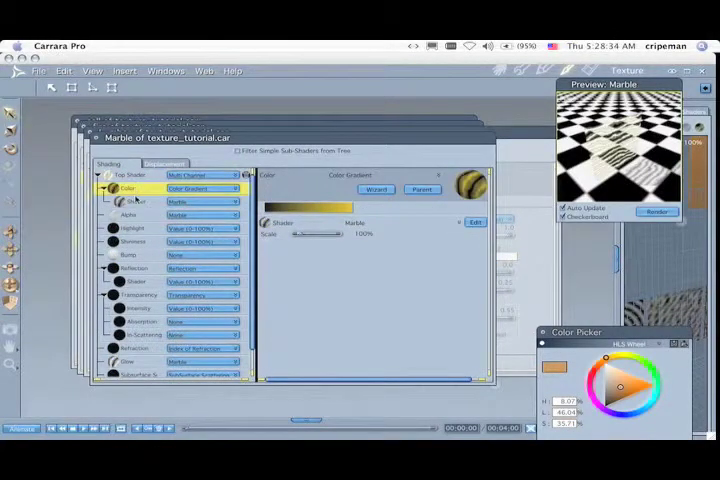
- Inspect the Marble shader's colour swatch node and its Marble function parameters
{"action": "left_click", "coordinate": [130, 202]}
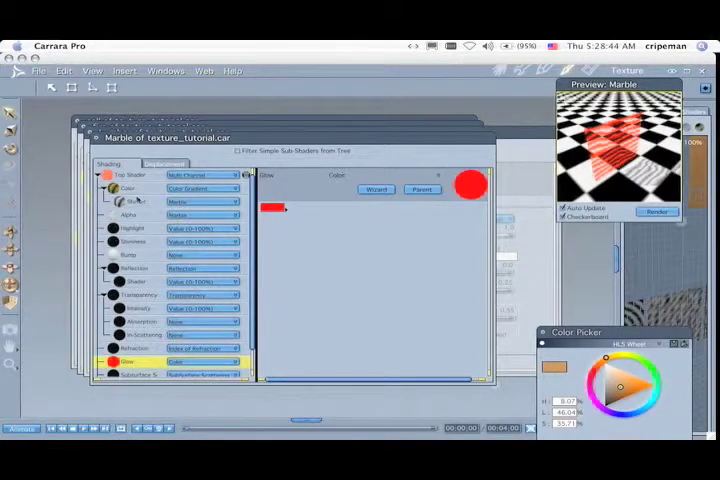
{"action": "right_click", "coordinate": [136, 202]}
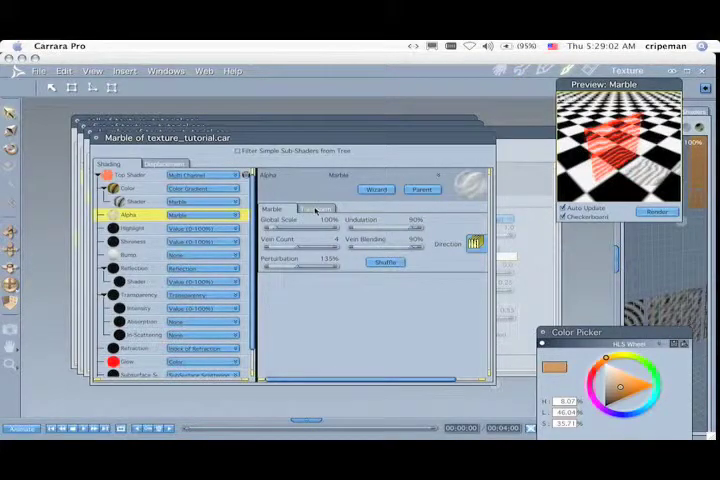
{"action": "left_click", "coordinate": [316, 208]}
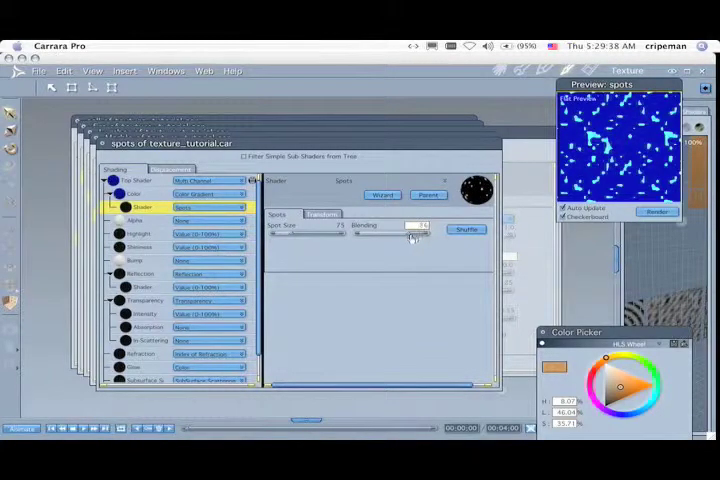
- Adjust the Spots pattern slider and inspect its colour nodes in the shader tree
{"action": "left_click_drag", "start_coordinate": [360, 238], "coordinate": [396, 238]}
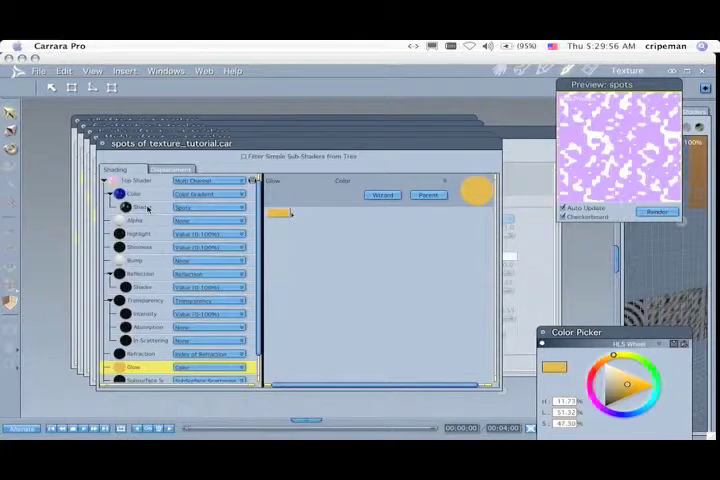
{"action": "right_click", "coordinate": [136, 208]}
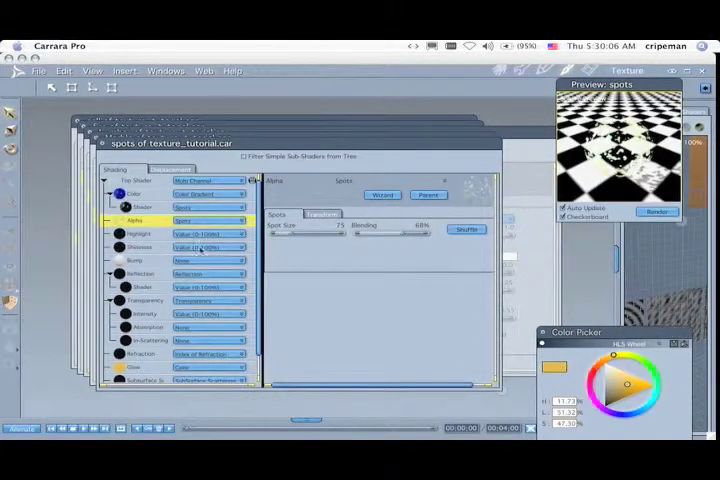
{"action": "left_click", "coordinate": [140, 368]}
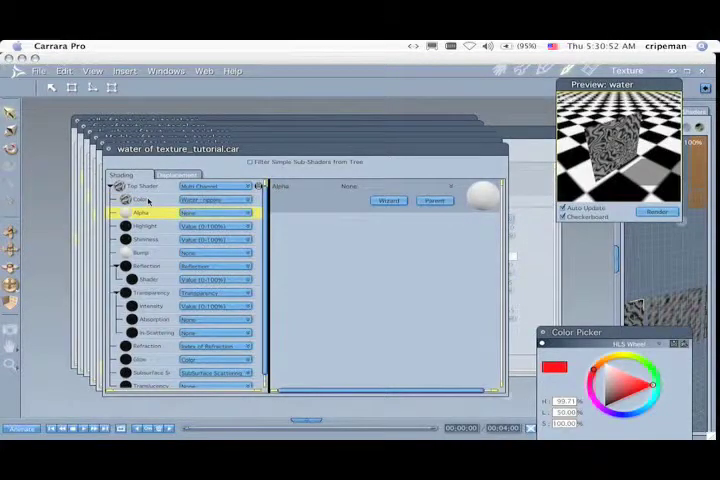
- Select the water wave shader's Top Shader multi-channel node listing its channels
{"action": "left_click", "coordinate": [144, 200]}
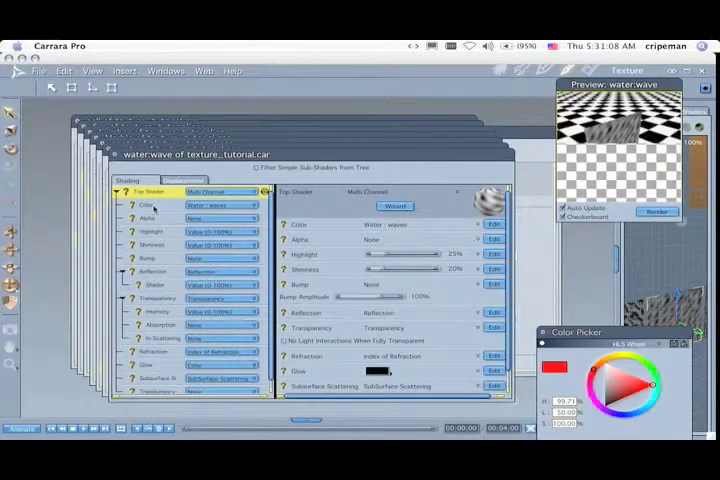
- Review the Water Waves node's Wave 1, Wave 2 and Wave 3 parameters in the Color channel
{"action": "left_click", "coordinate": [144, 204]}
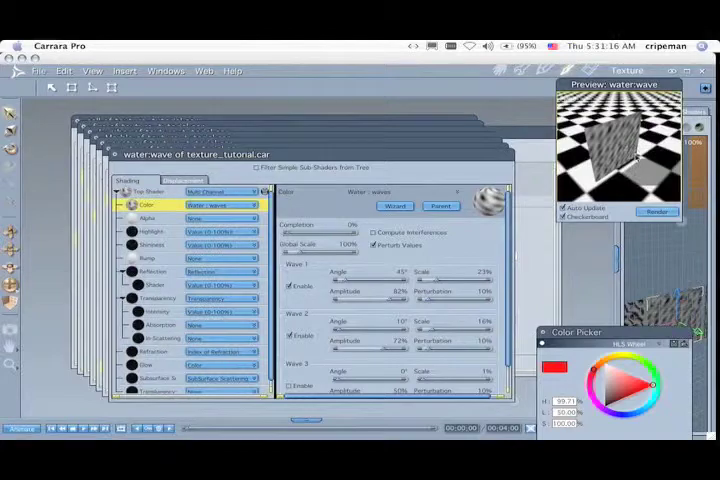
{"action": "left_click", "coordinate": [290, 288]}
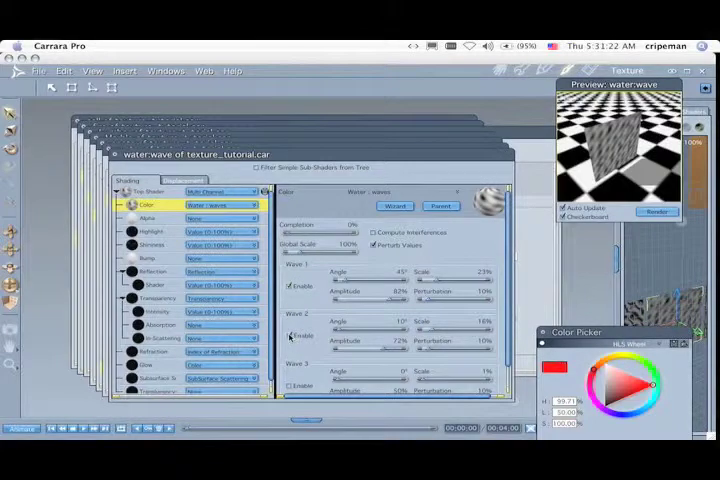
{"action": "left_click", "coordinate": [292, 334]}
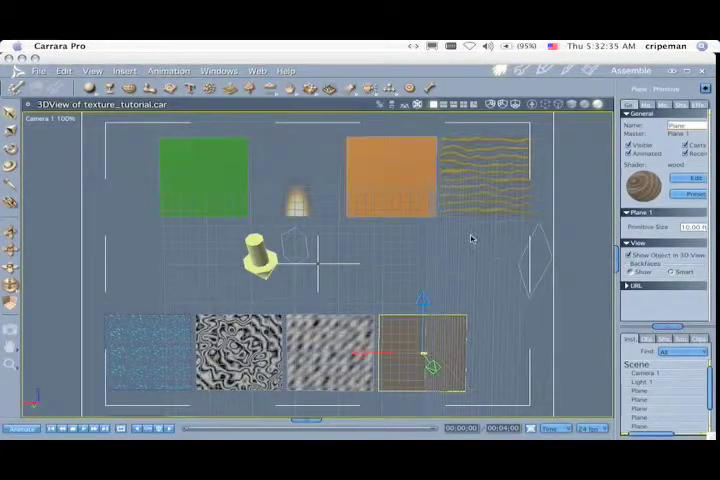
{"action": "mouse_move", "coordinate": [432, 242]}
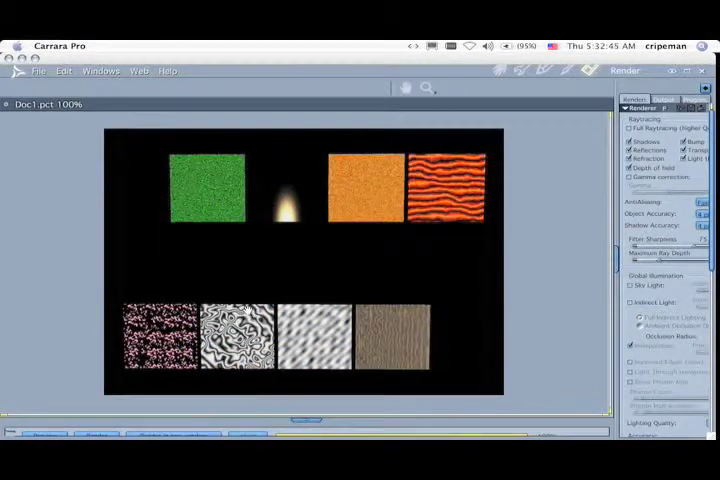
{"action": "mouse_move", "coordinate": [452, 332]}
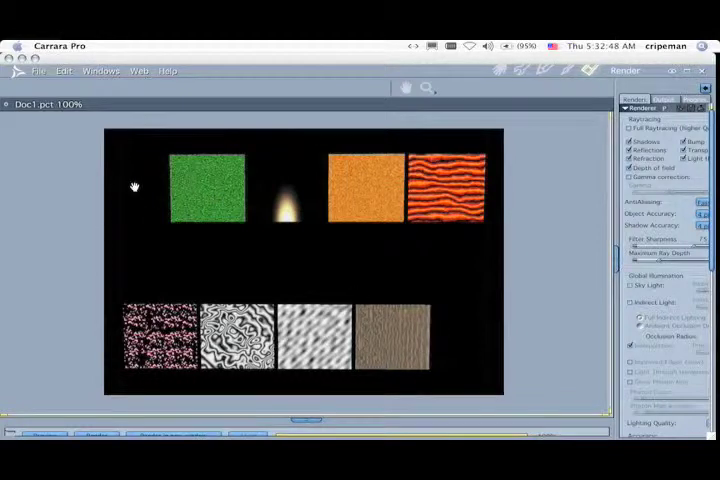
{"action": "mouse_move", "coordinate": [472, 338]}
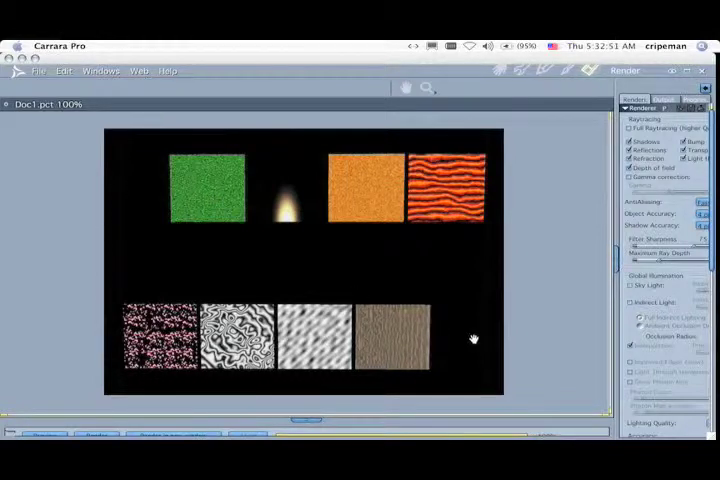